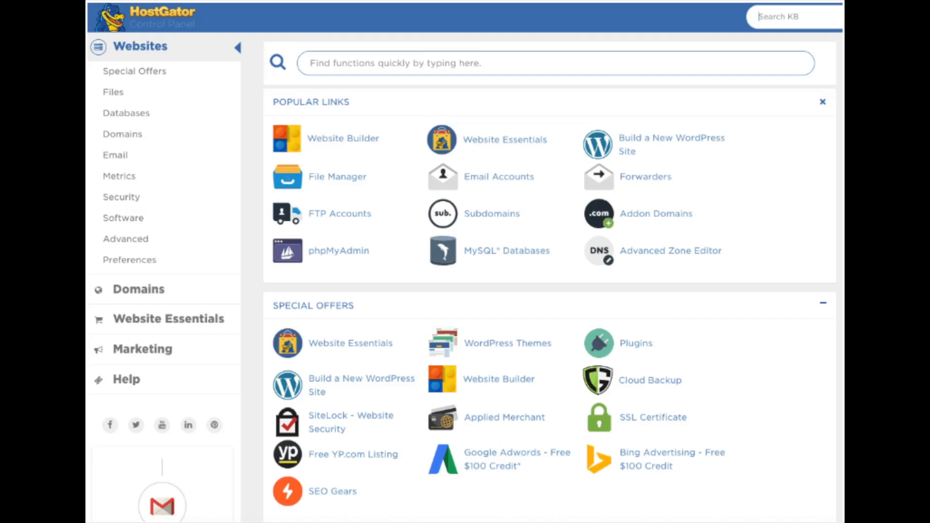
# Launch the Marketplace WordPress installer via 'Build a New WordPress Site' in Popular Links.
pyautogui.click(671, 145)
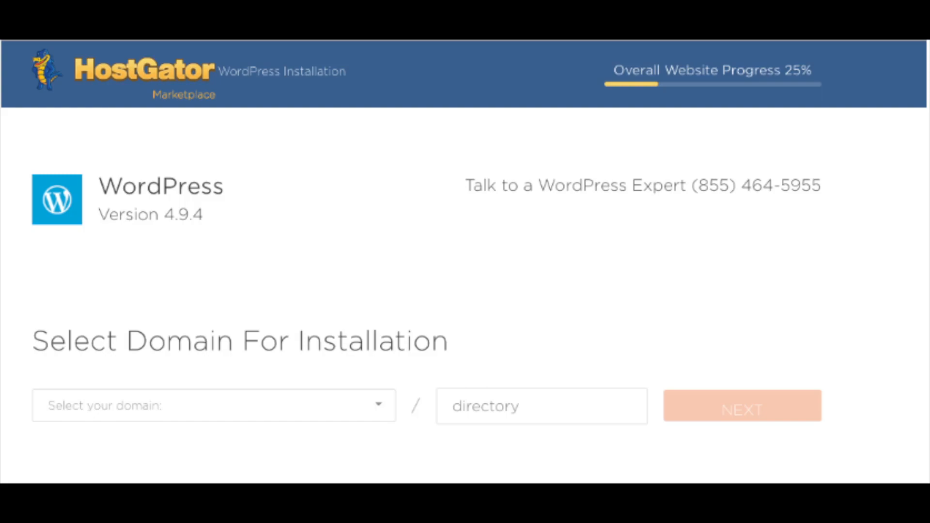
# Select the add-on domain for the WordPress install and proceed to the settings form.
pyautogui.click(214, 406)
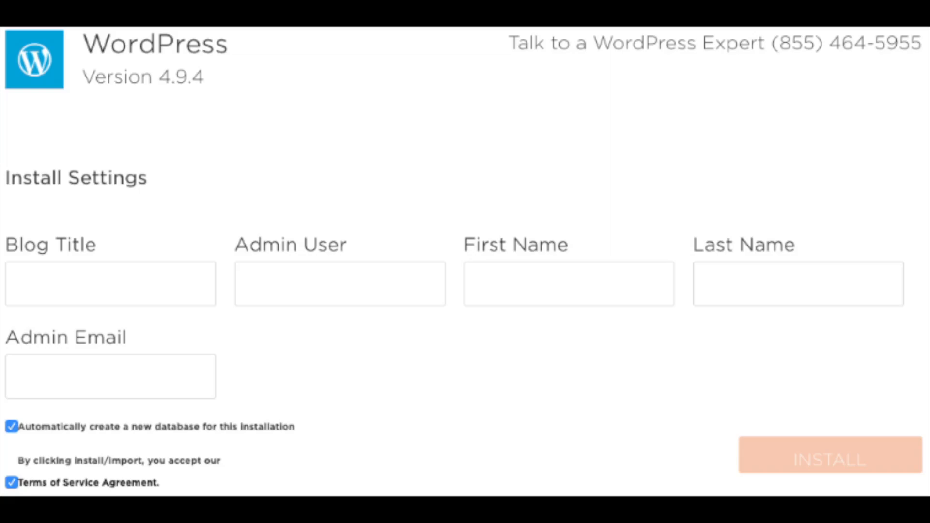
# Submit the install settings, then sign in with the admin credentials to reach the WP Cupid Blog dashboard.
pyautogui.click(829, 460)
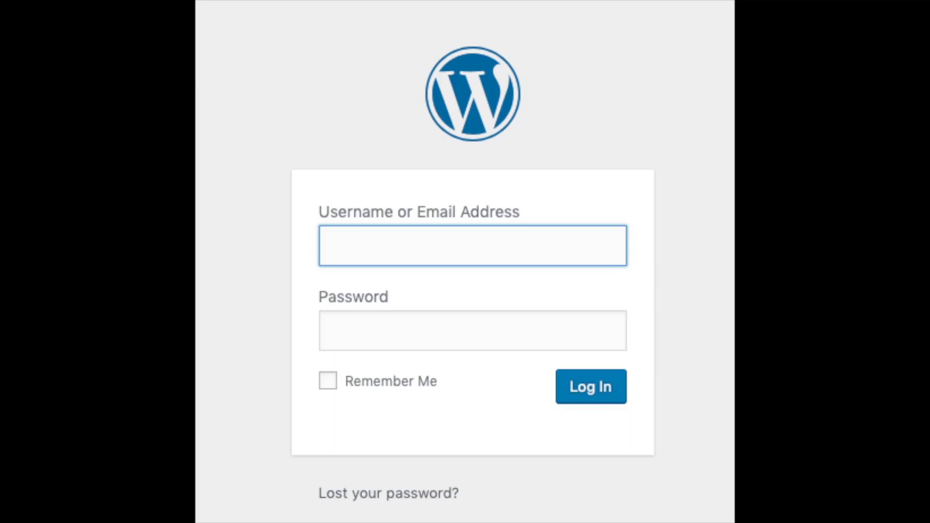
pyautogui.click(590, 386)
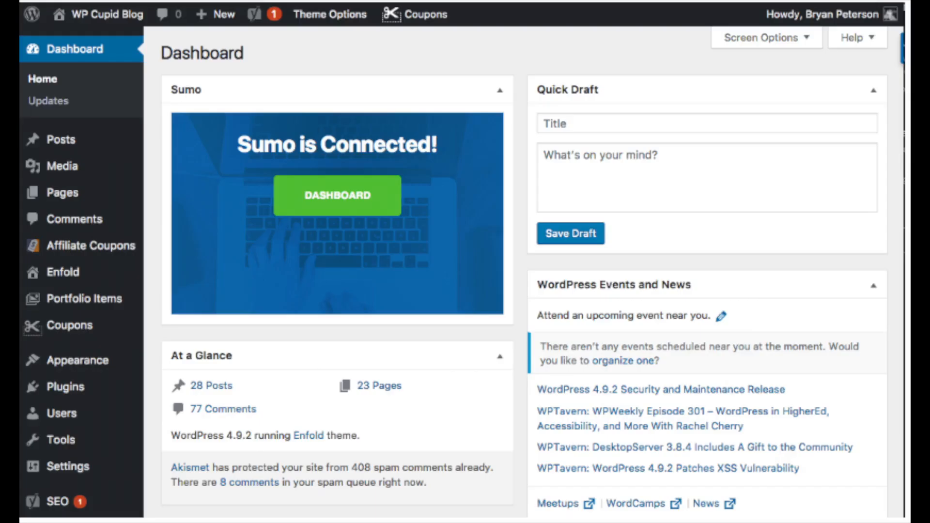